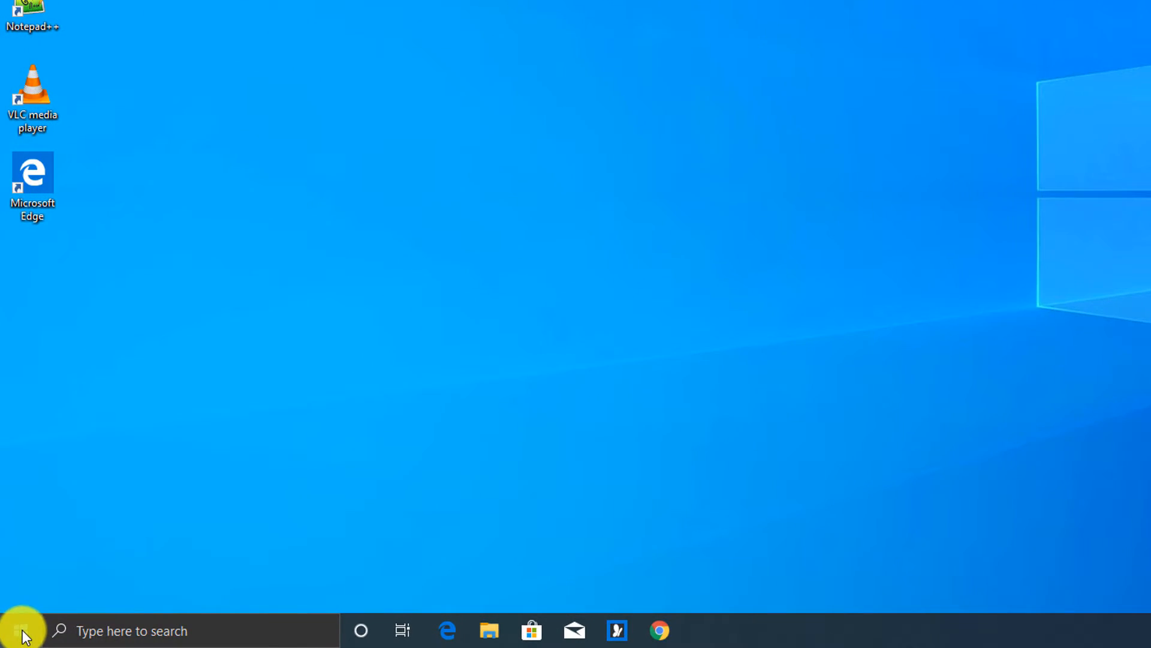
- Search for 'command prompt' and run it as administrator
{"action": "left_click", "coordinate": [19, 630]}
{"action": "type", "text": "comma"}
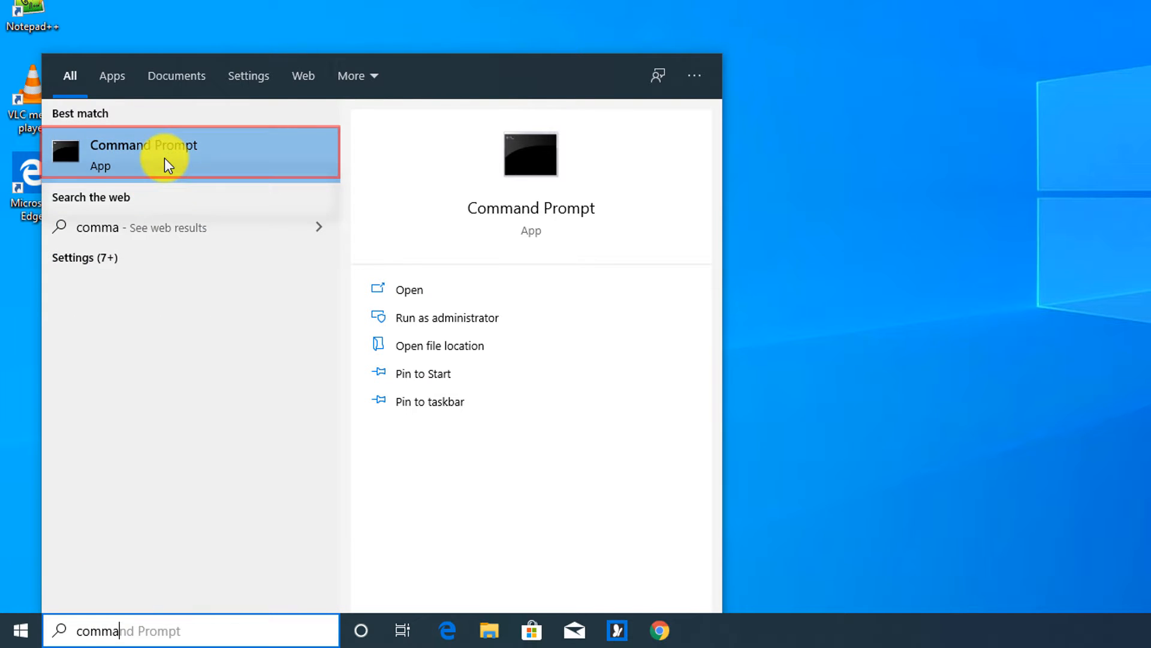
{"action": "left_click", "coordinate": [463, 318]}
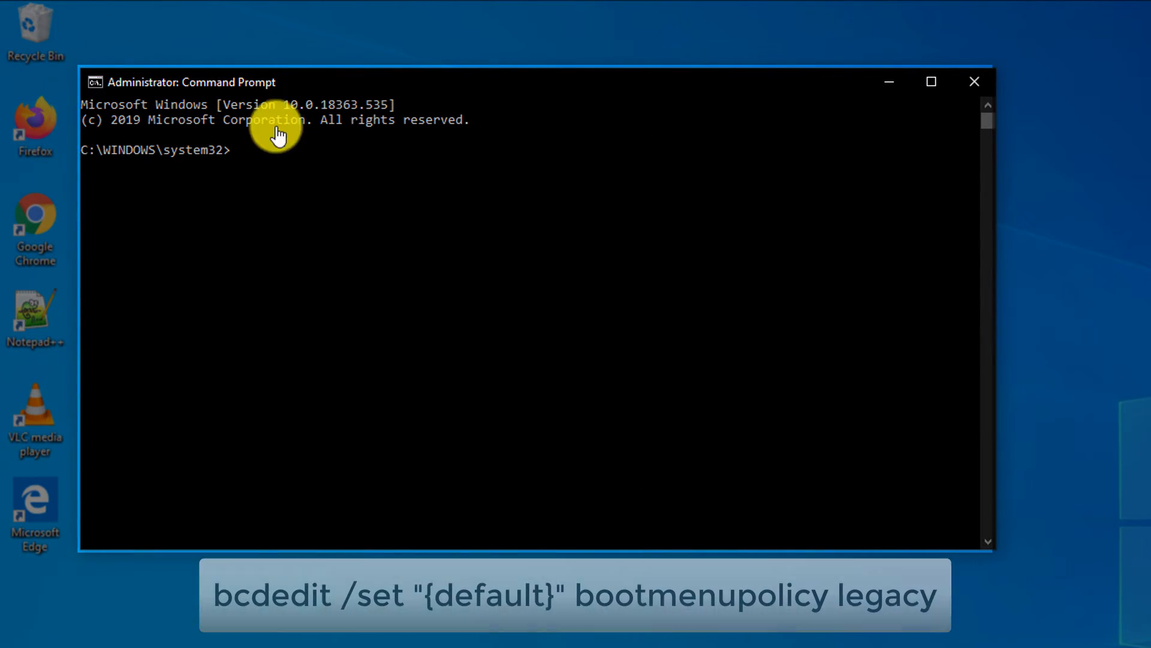
- Paste and run bcdedit /set "{default}" bootmenupolicy legacy
{"action": "left_click", "coordinate": [95, 82]}
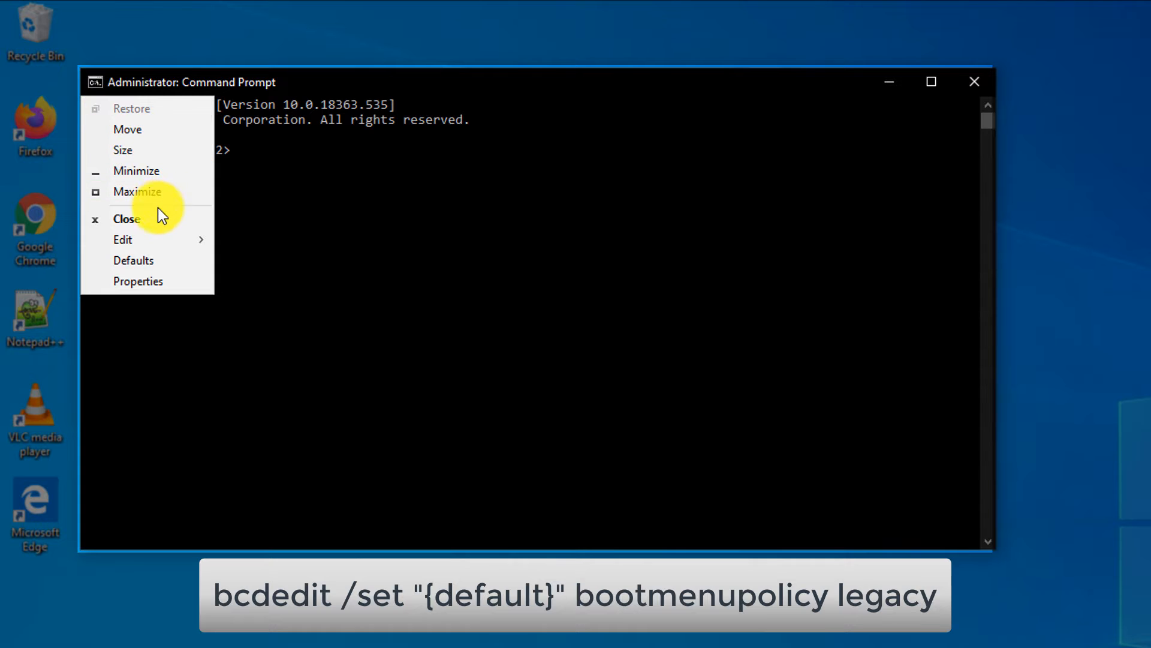
{"action": "left_click", "coordinate": [123, 240]}
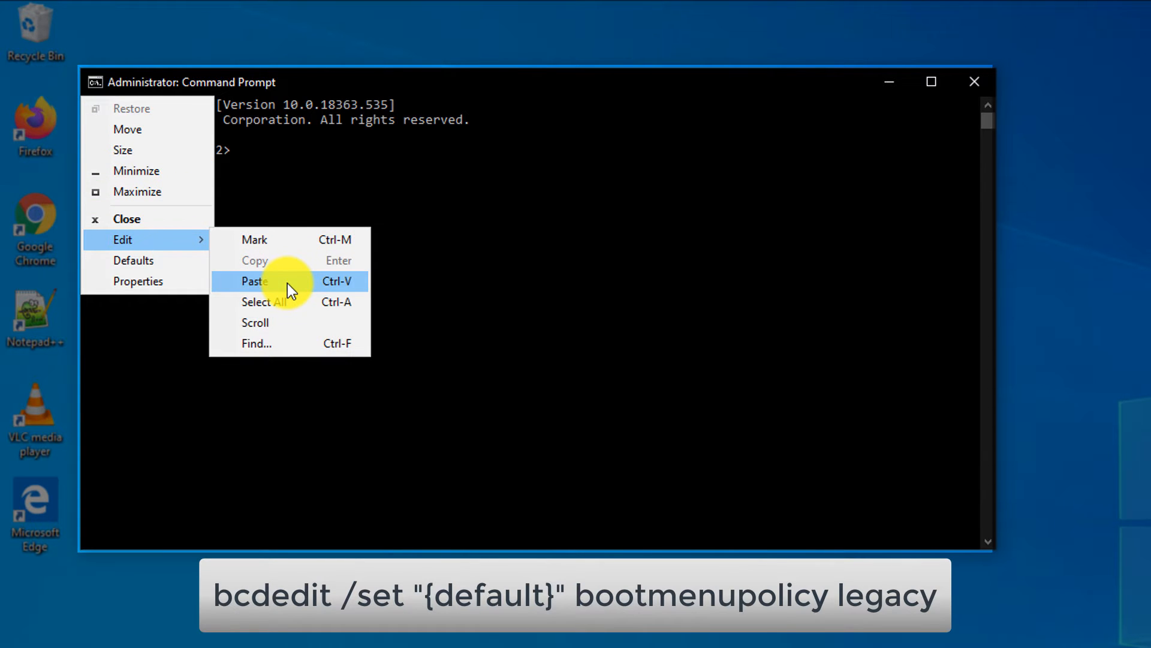
{"action": "left_click", "coordinate": [253, 281]}
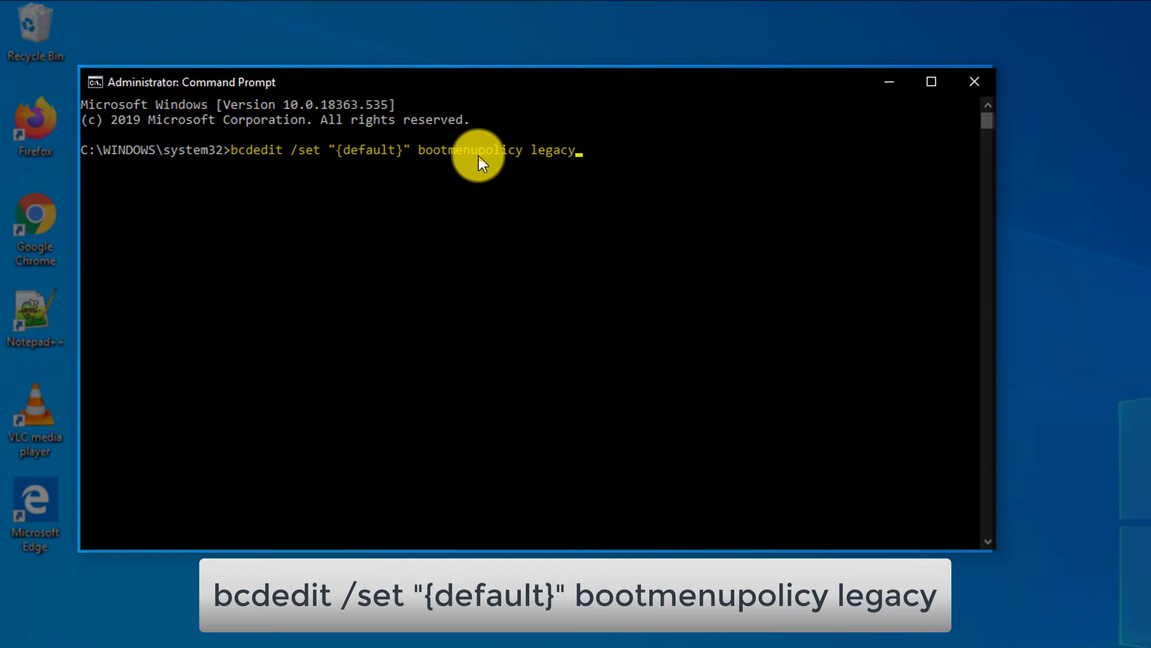
{"action": "mouse_move", "coordinate": [492, 157]}
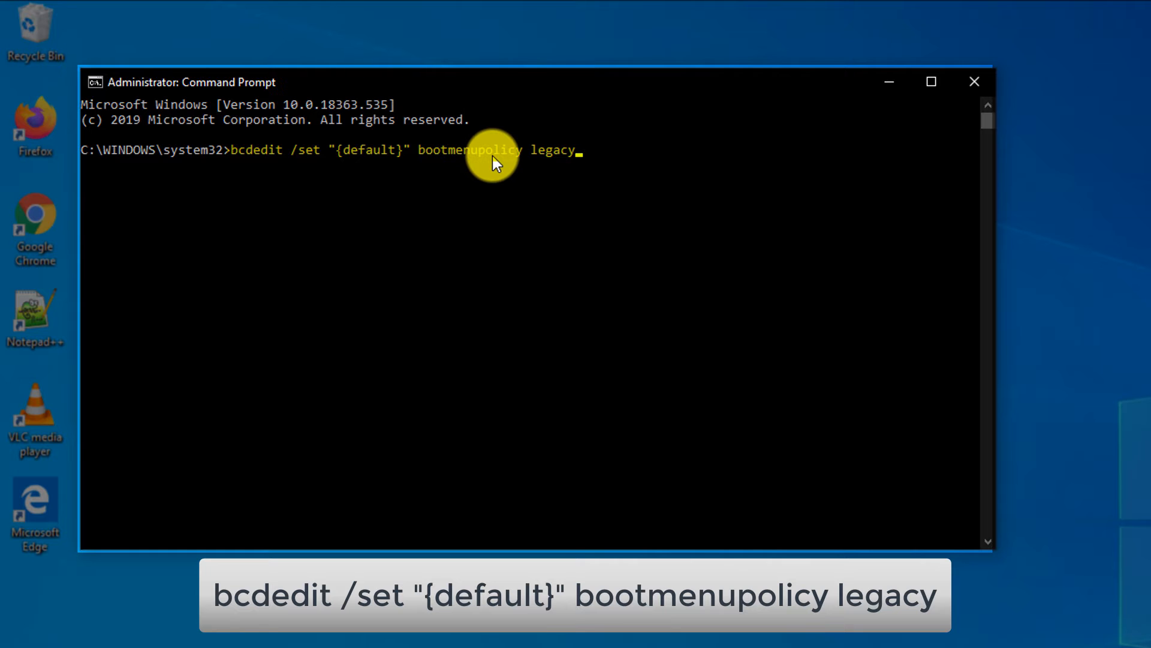
{"action": "mouse_move", "coordinate": [547, 161]}
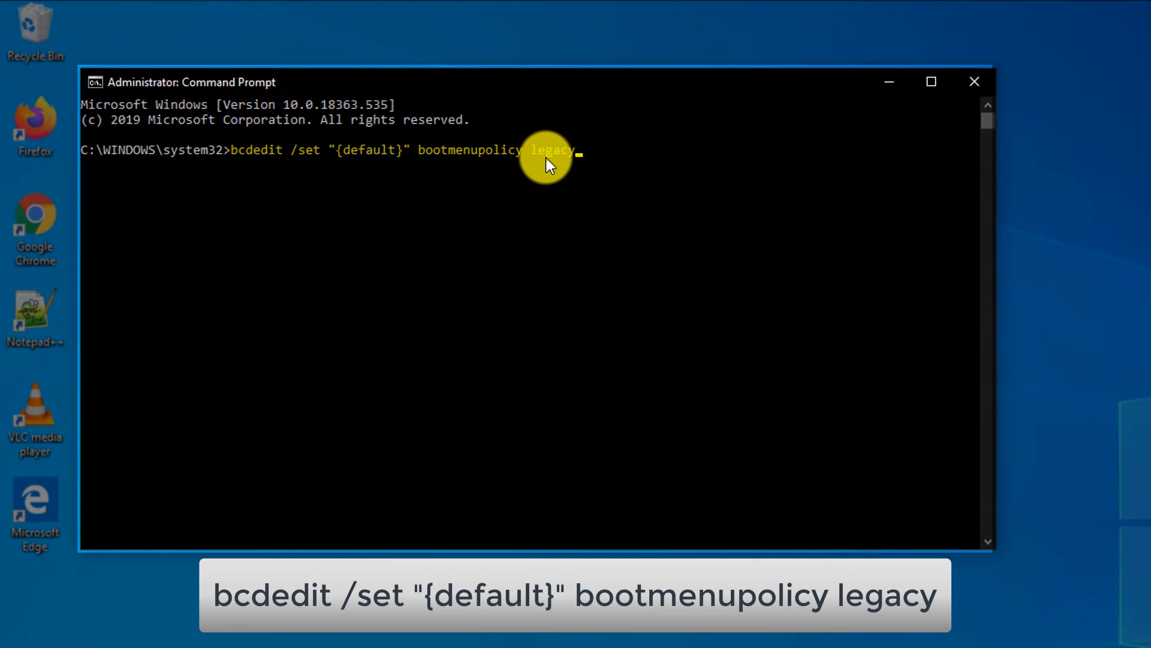
{"action": "key", "text": "enter"}
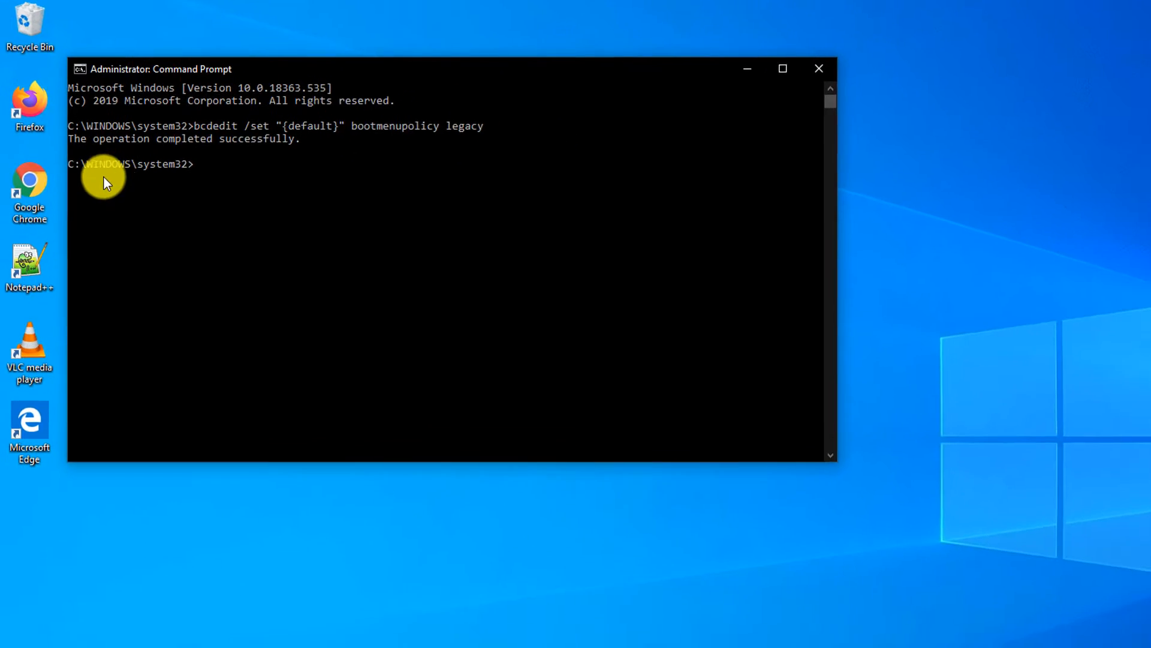
- Close Command Prompt, restart Windows from Start, and hold F8 for Advanced Boot Options
{"action": "left_click", "coordinate": [818, 68]}
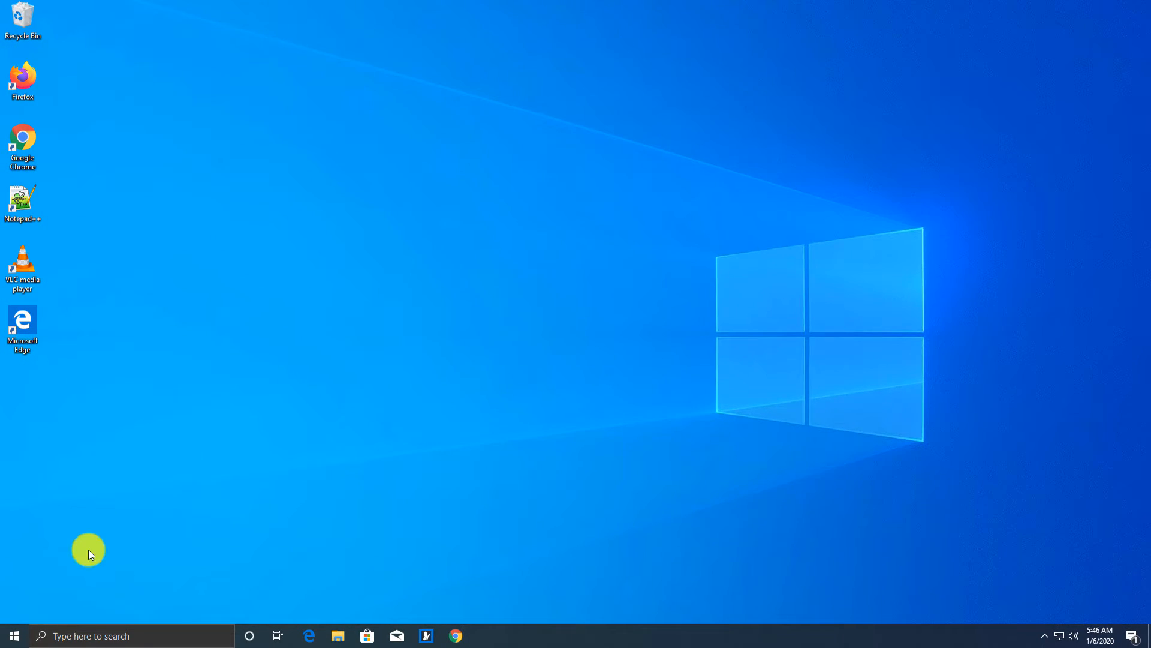
{"action": "left_click", "coordinate": [13, 635]}
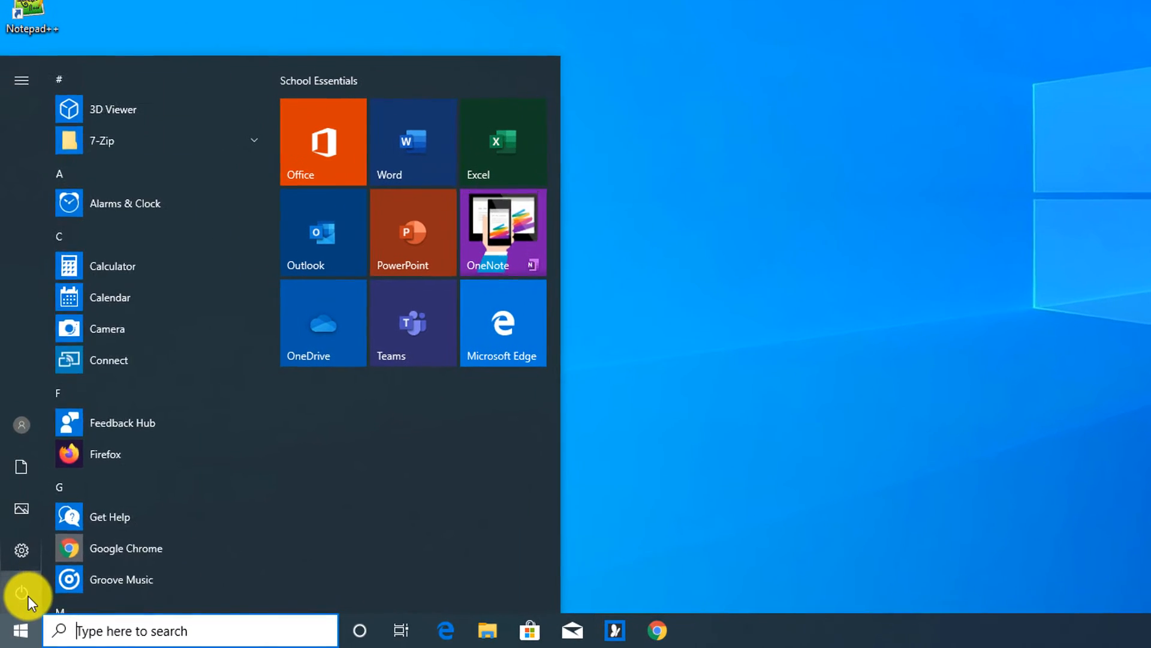
{"action": "left_click", "coordinate": [22, 592]}
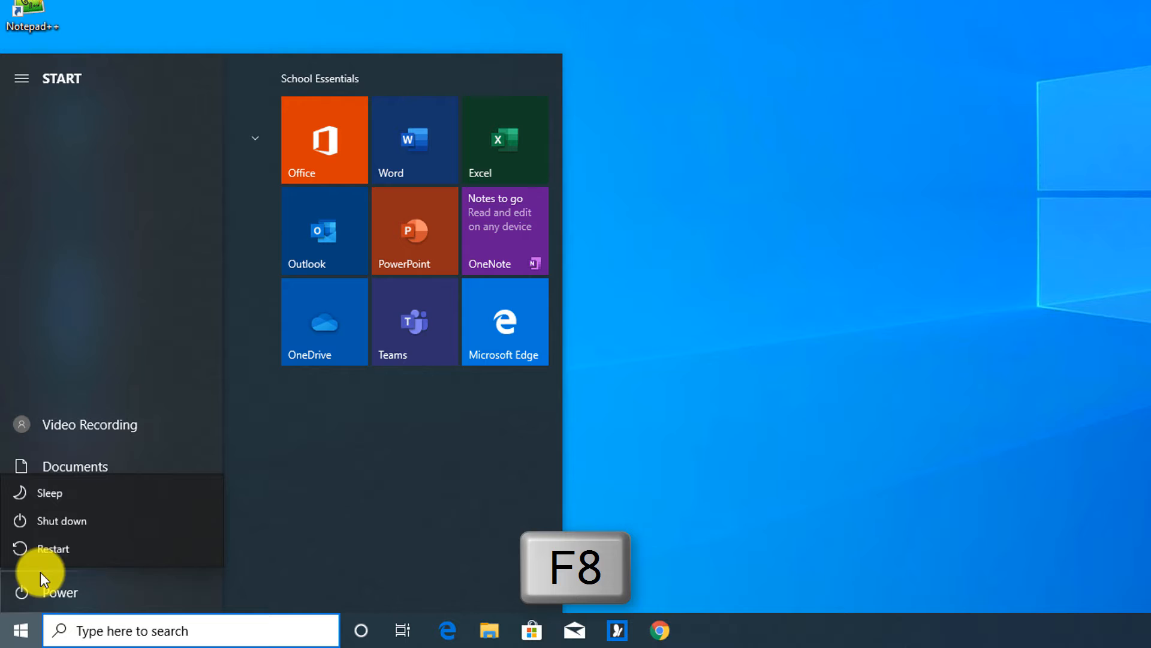
{"action": "left_click", "coordinate": [54, 549]}
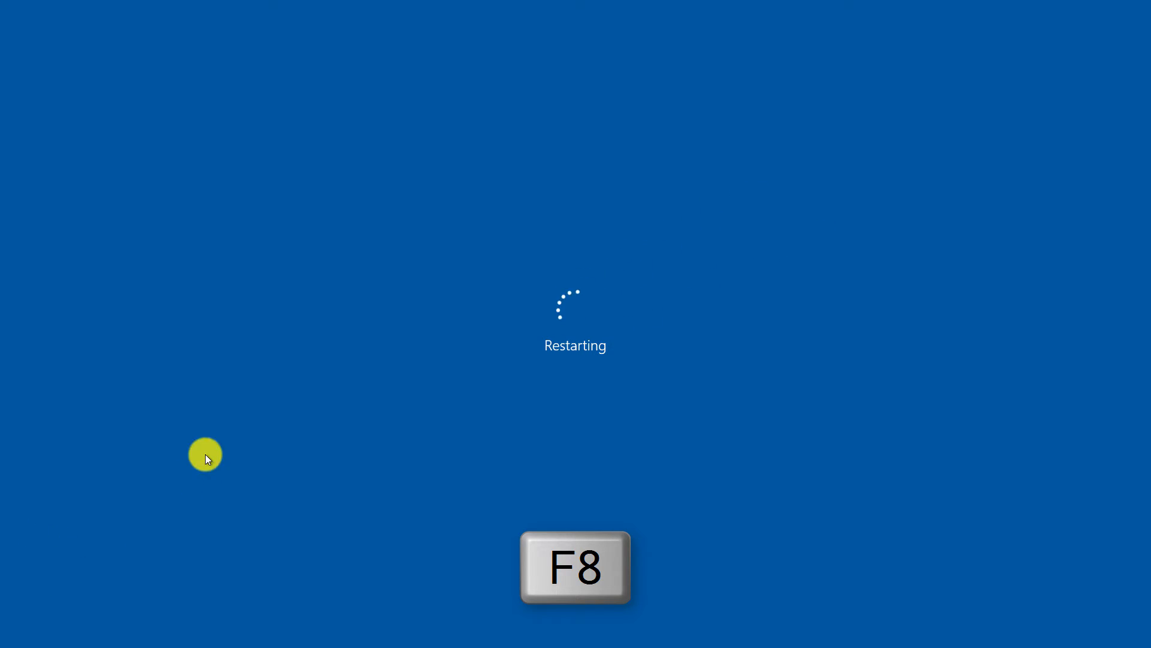
{"action": "key", "text": "F8"}
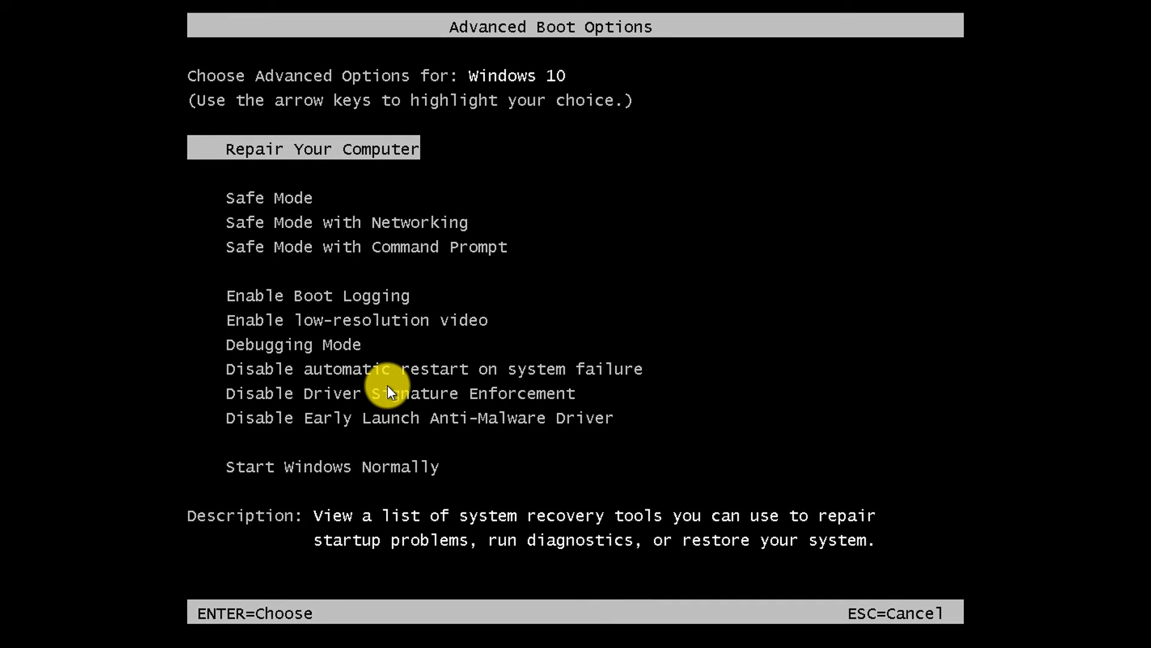
- Step down through Safe Mode and Safe Mode with Command Prompt to Enable Boot Logging
{"action": "key", "text": "Down"}
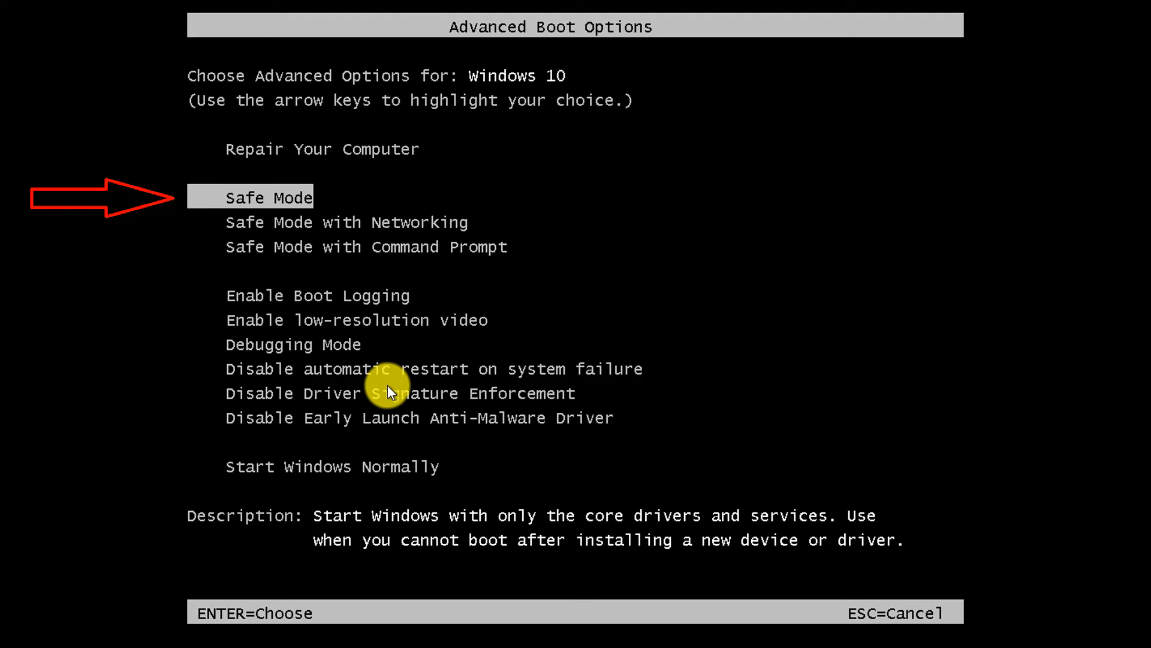
{"action": "key", "text": "Down"}
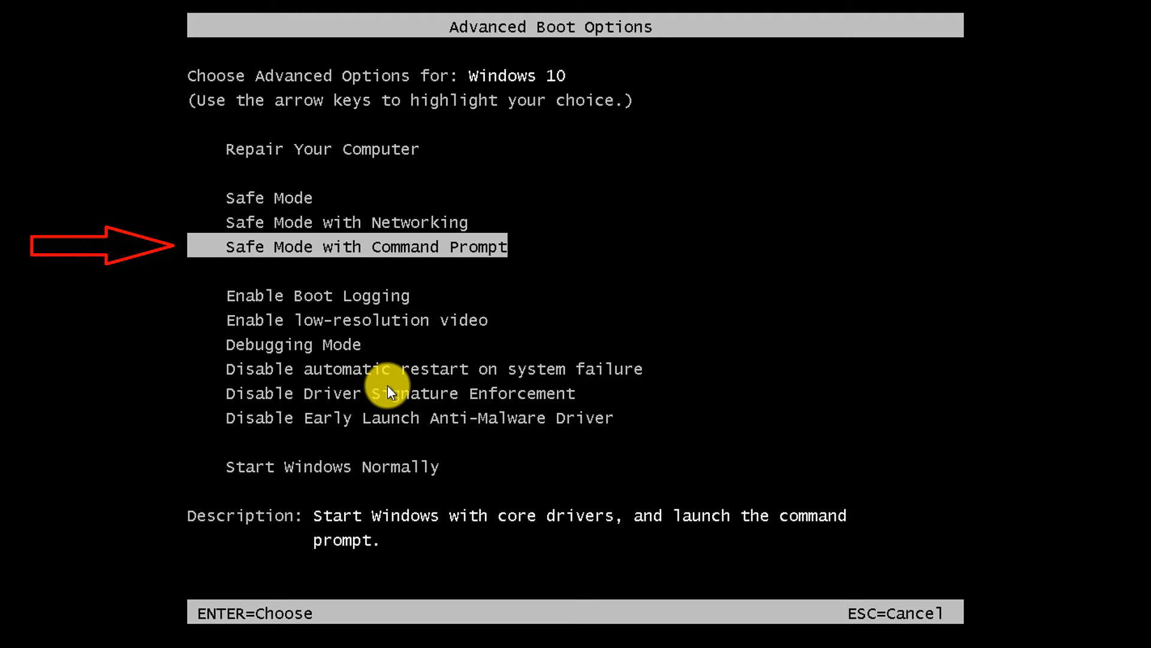
{"action": "key", "text": "Down"}
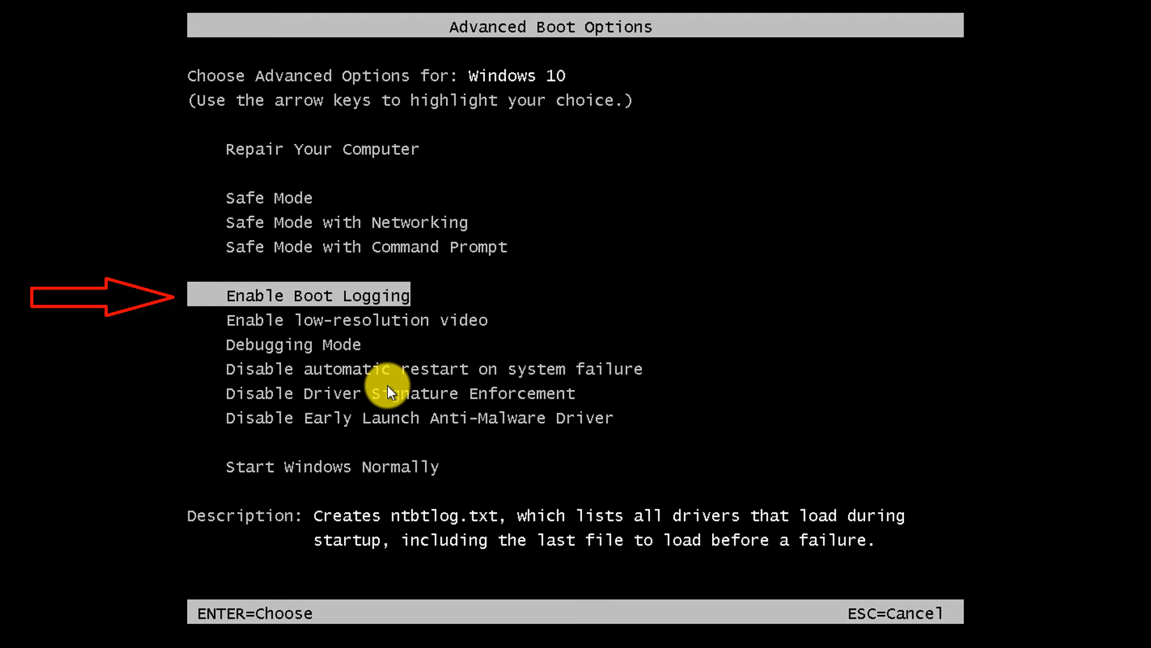